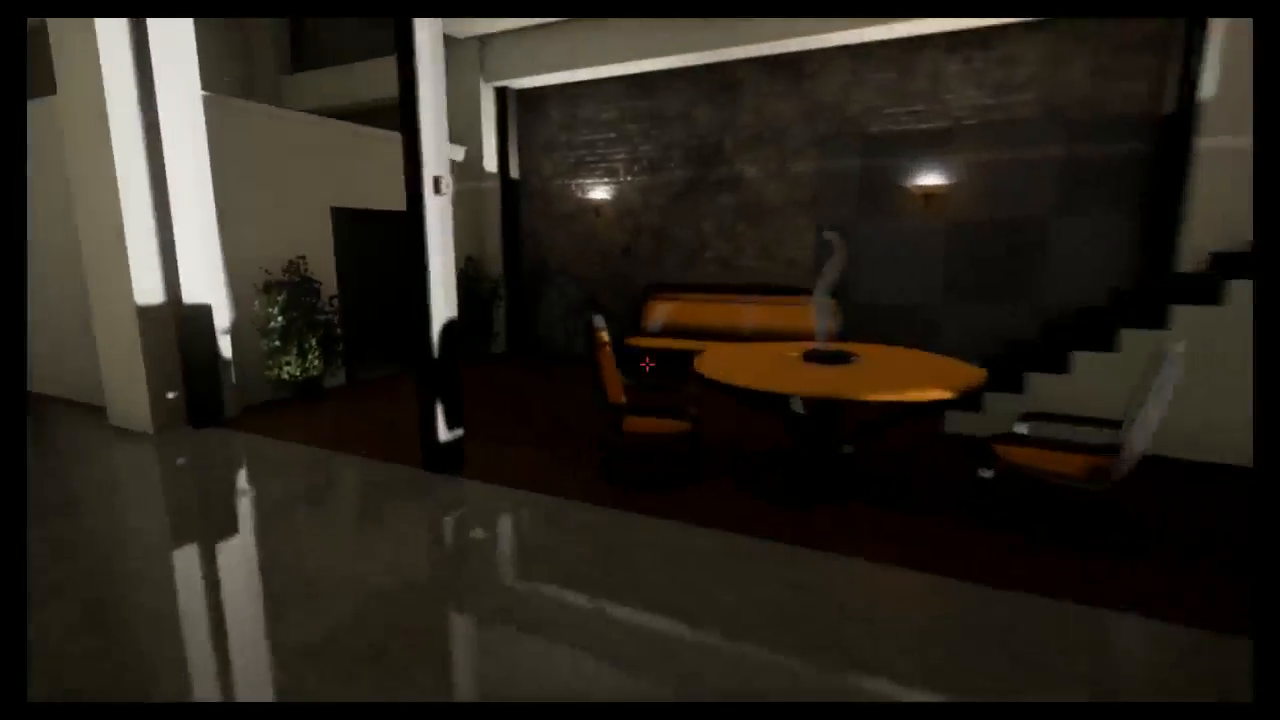
{"action": "mouse_move", "coordinate": [640, 360]}
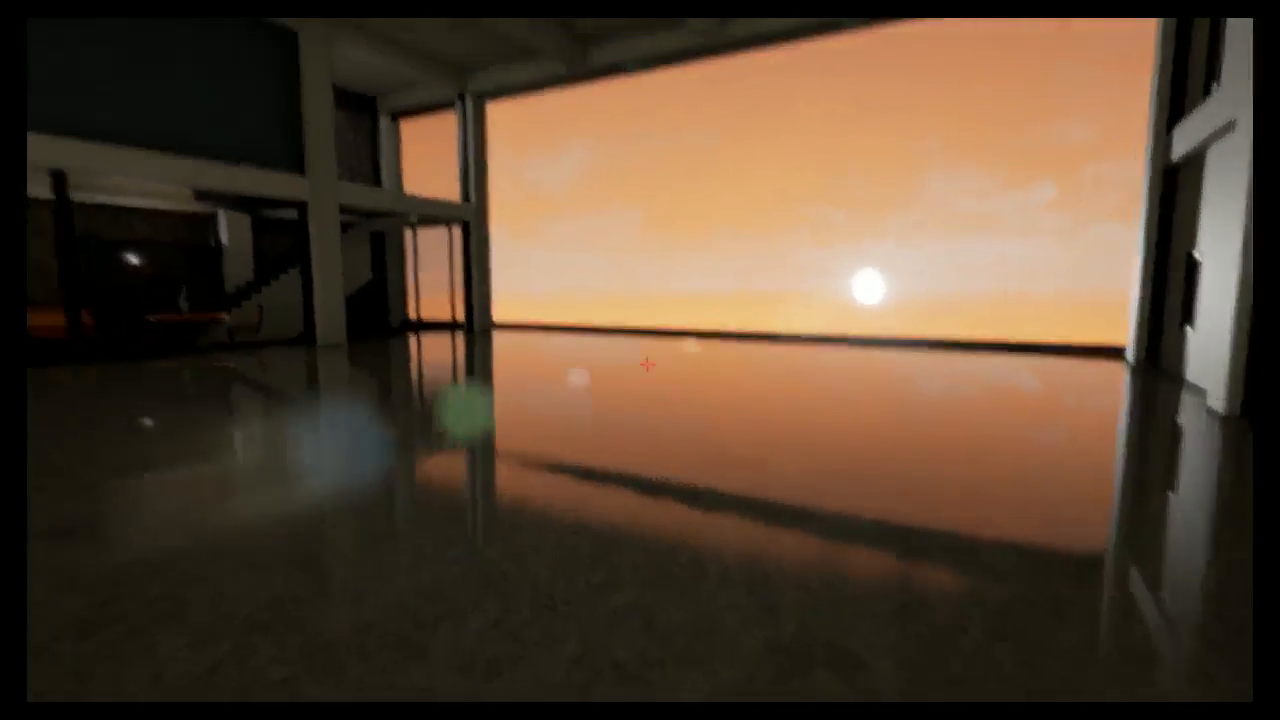
{"action": "mouse_move", "coordinate": [640, 360]}
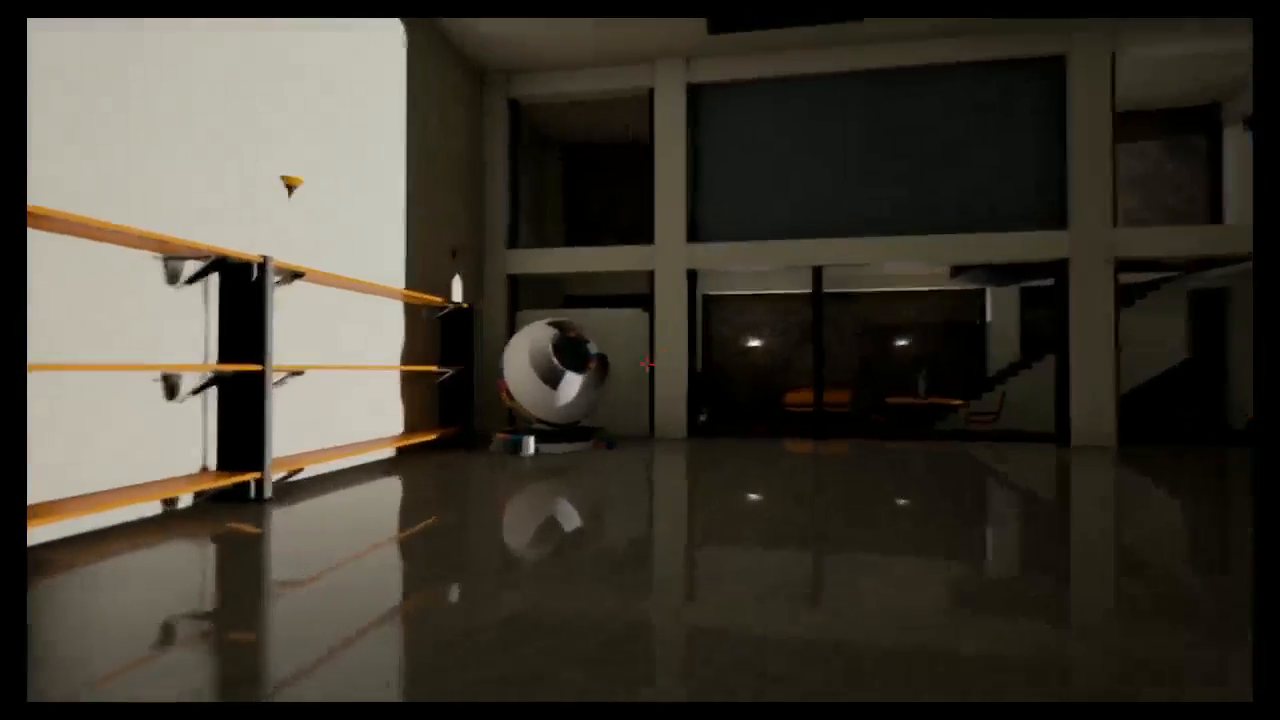